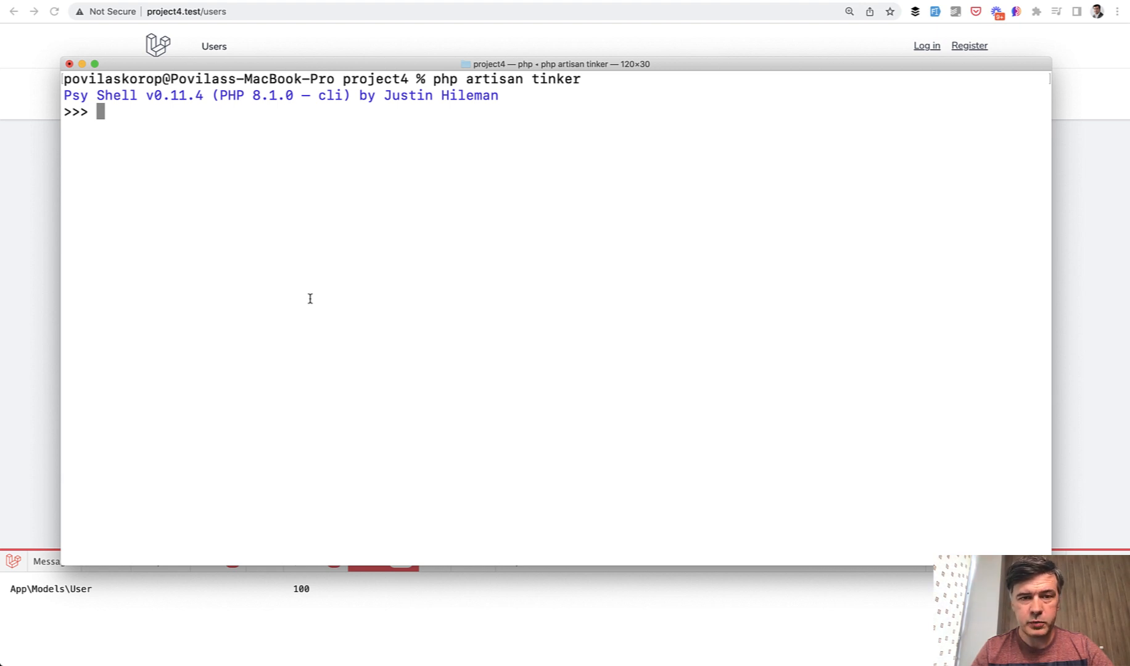
mouse_move(302, 303)
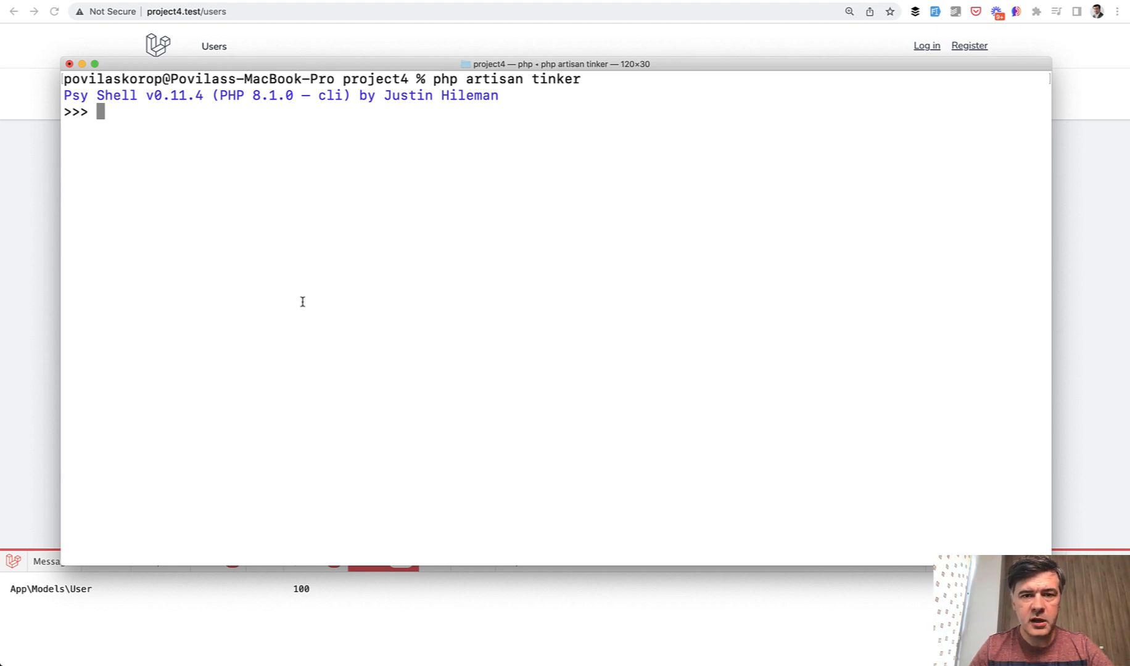
type("$")
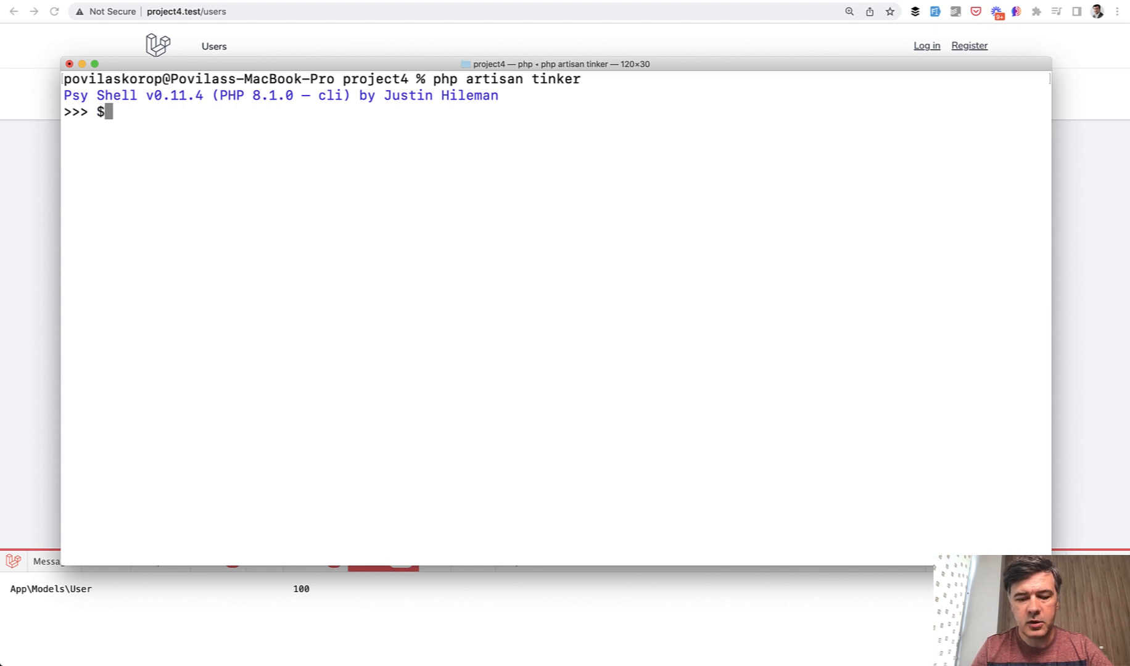
type("key =")
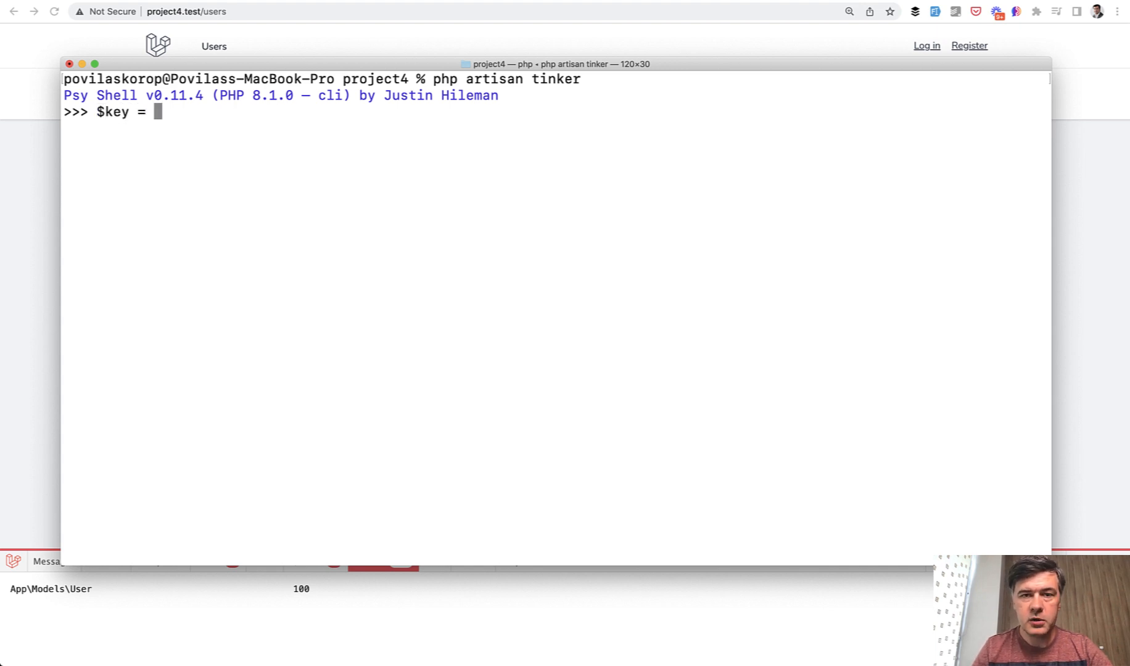
type("'default';")
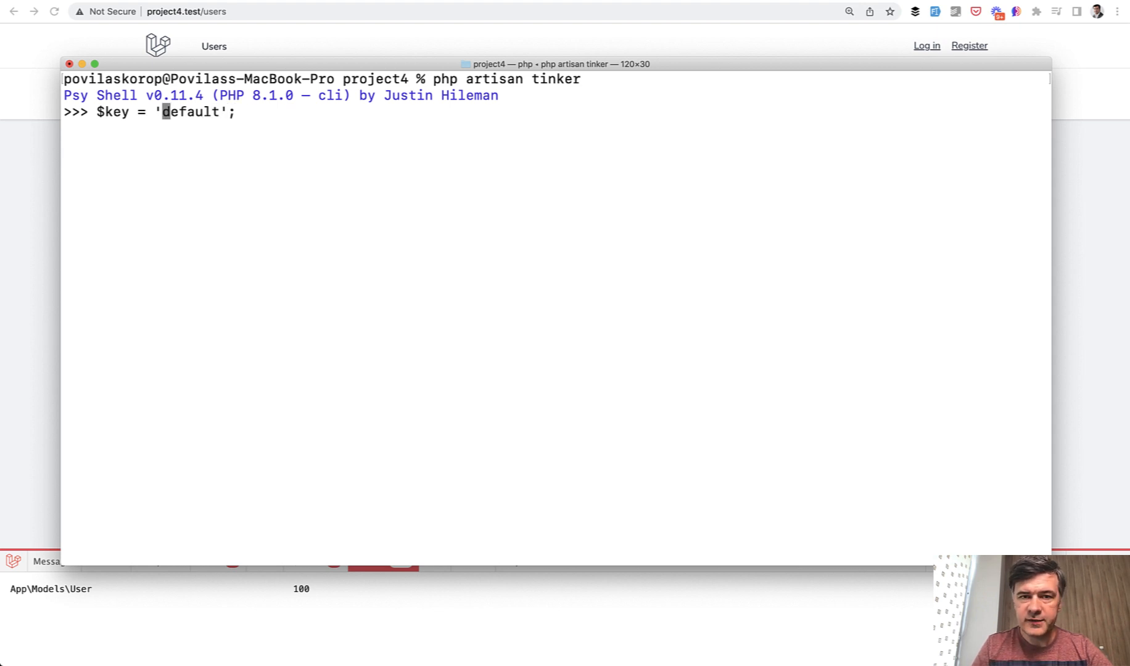
type("if ()")
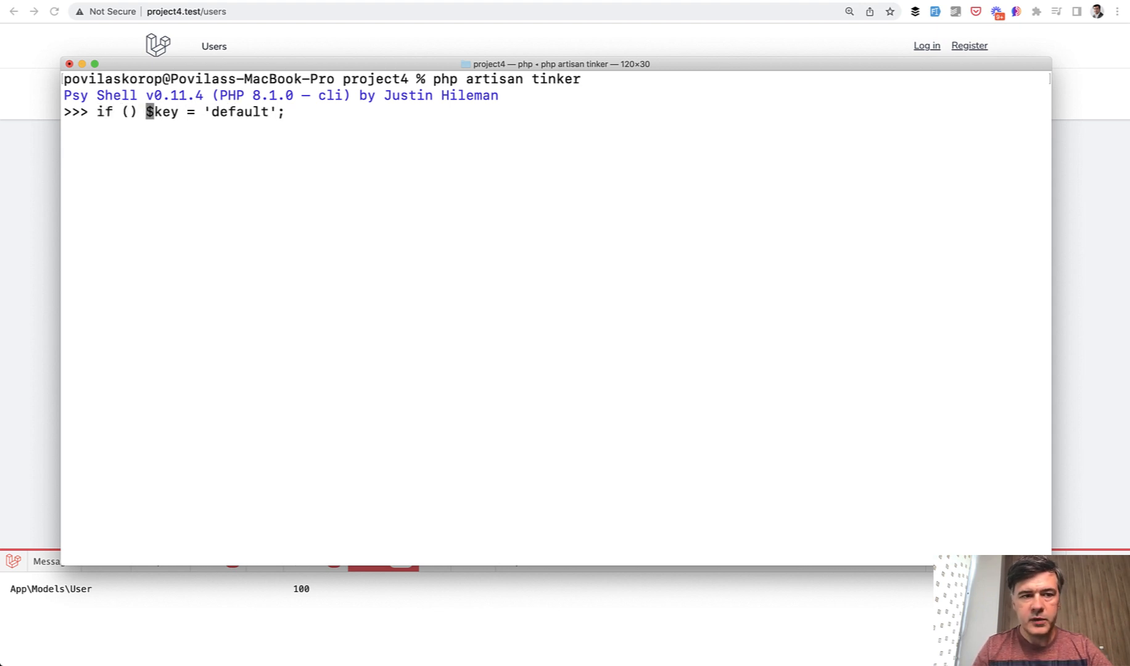
type("!")
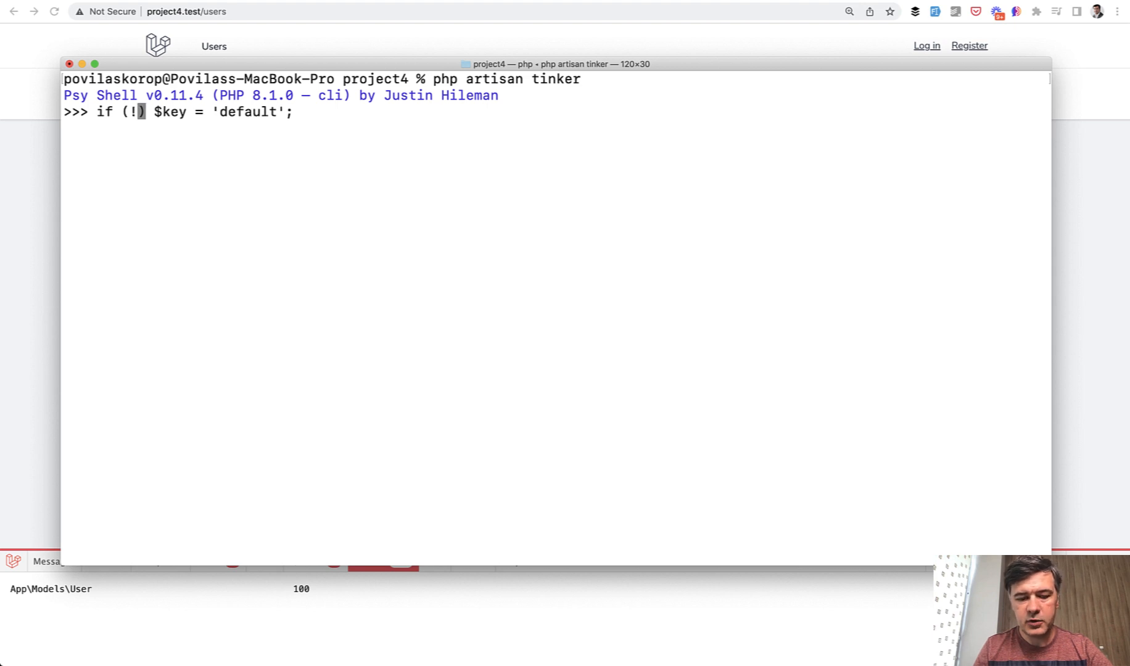
type("$value)")
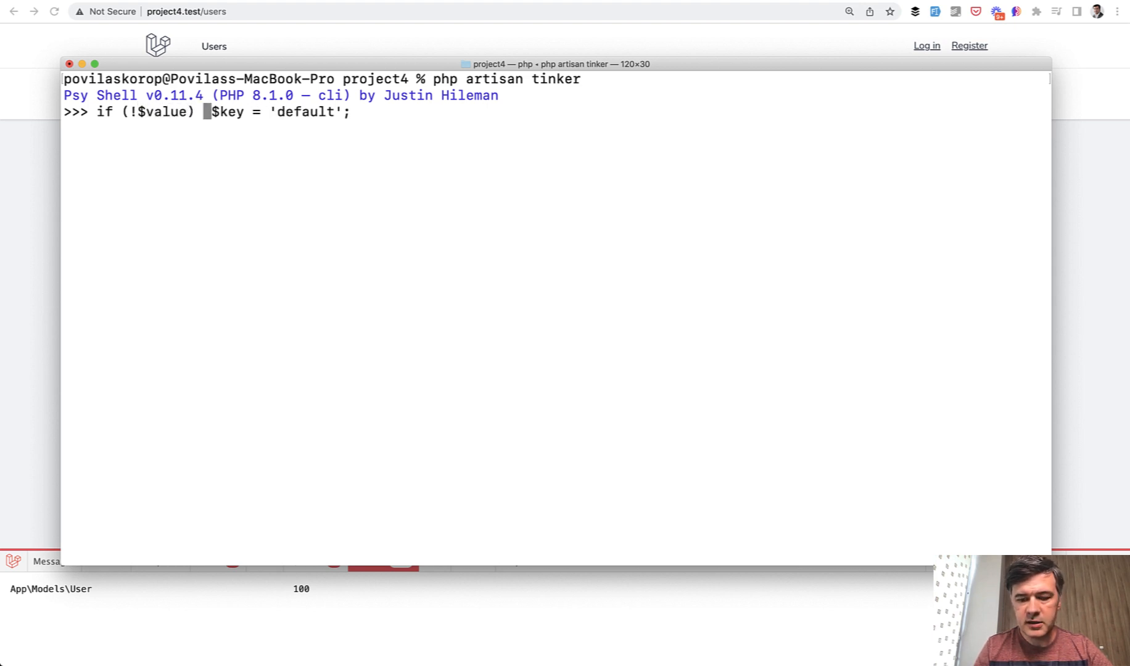
type("{")
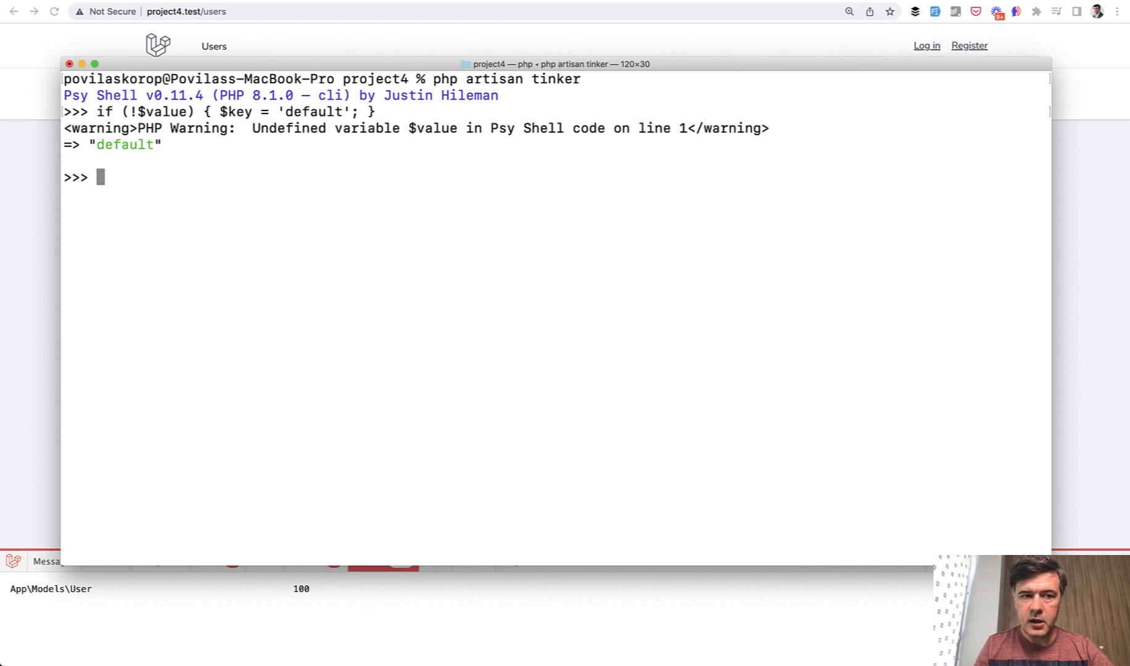
mouse_move(197, 129)
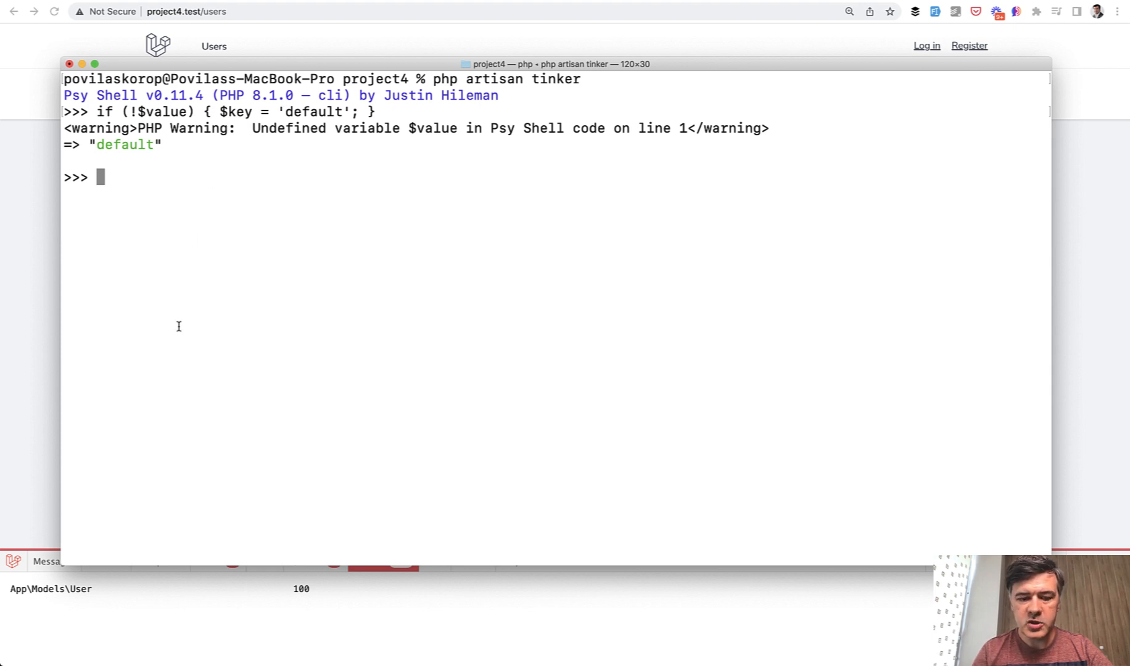
type("$ke")
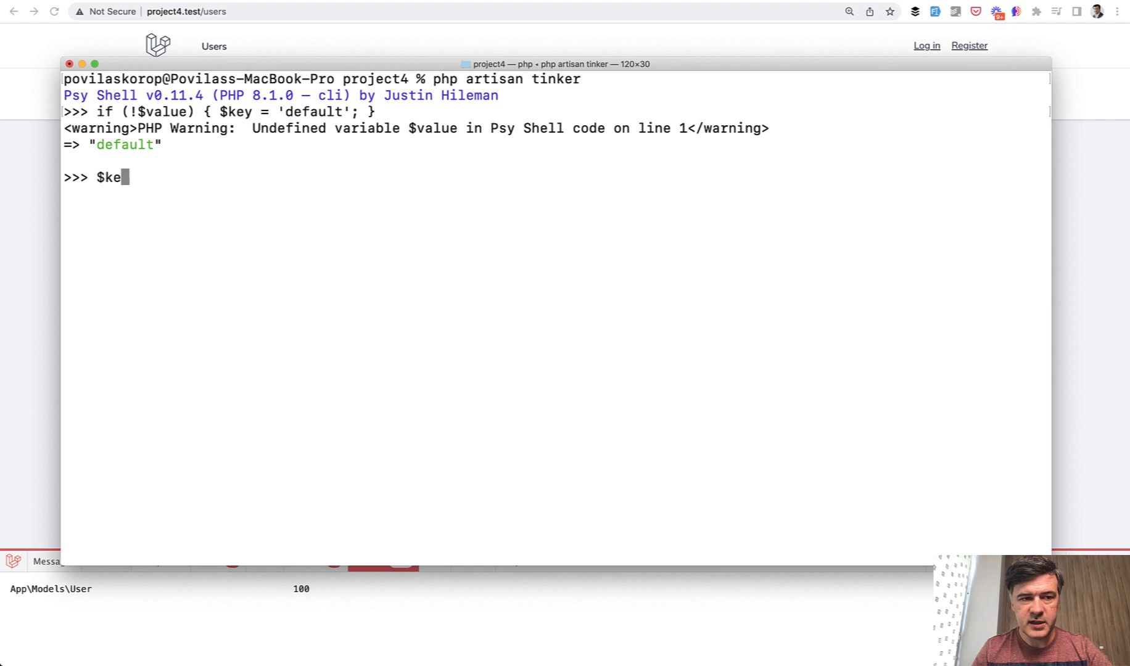
type("y =")
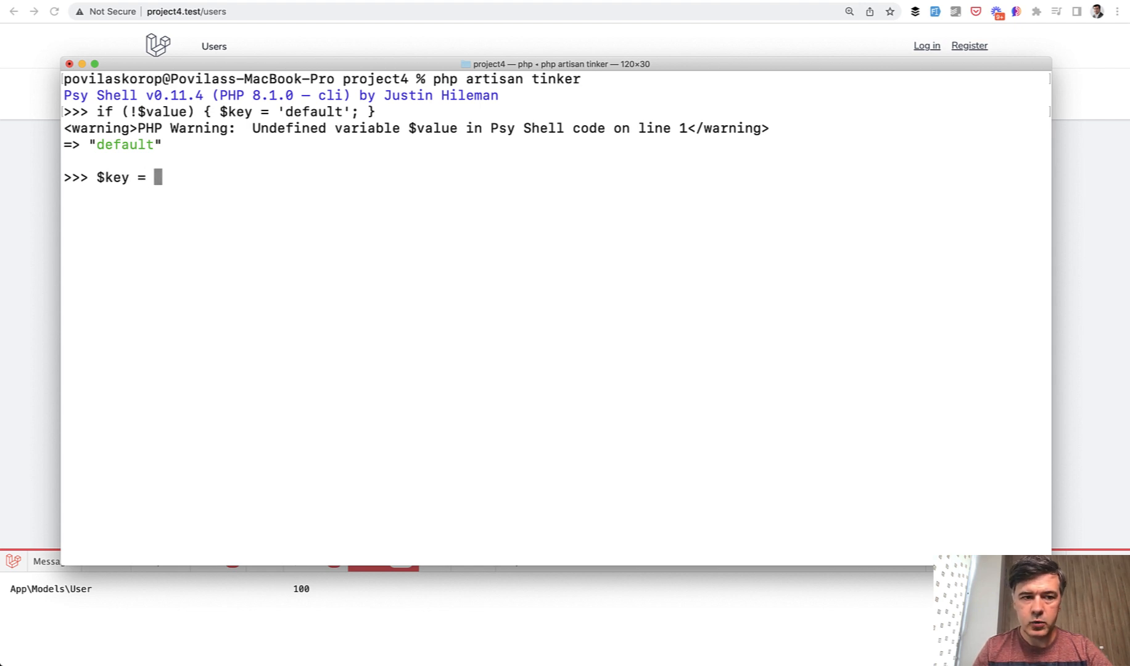
type("$value")
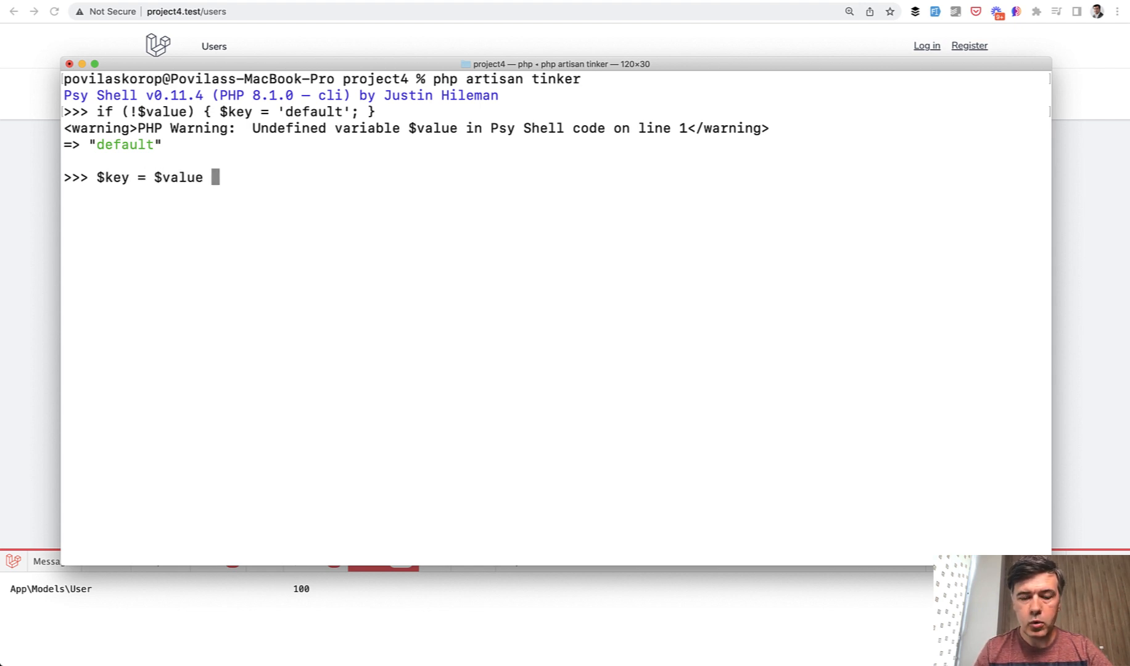
type("?? 'default';")
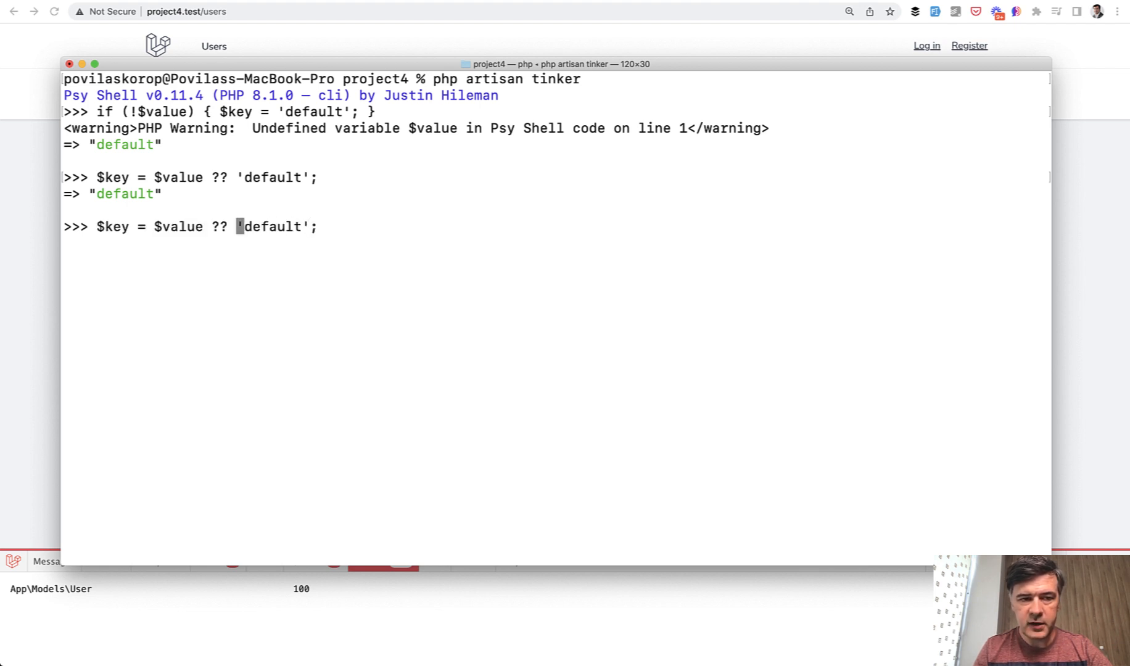
type("$value")
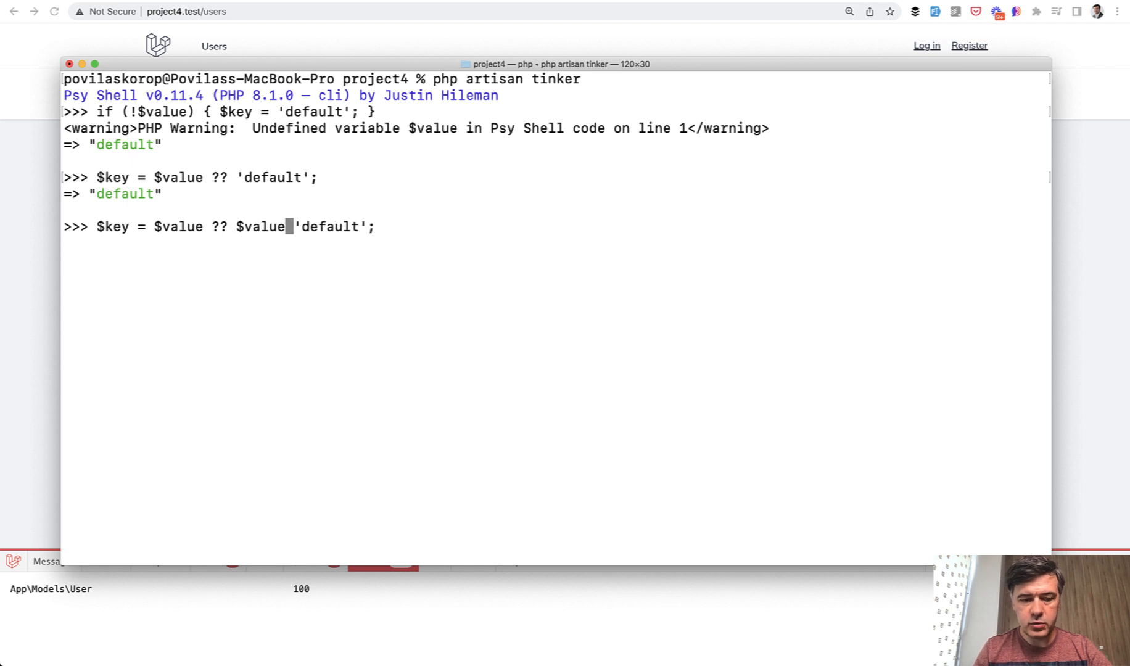
type("2 ??")
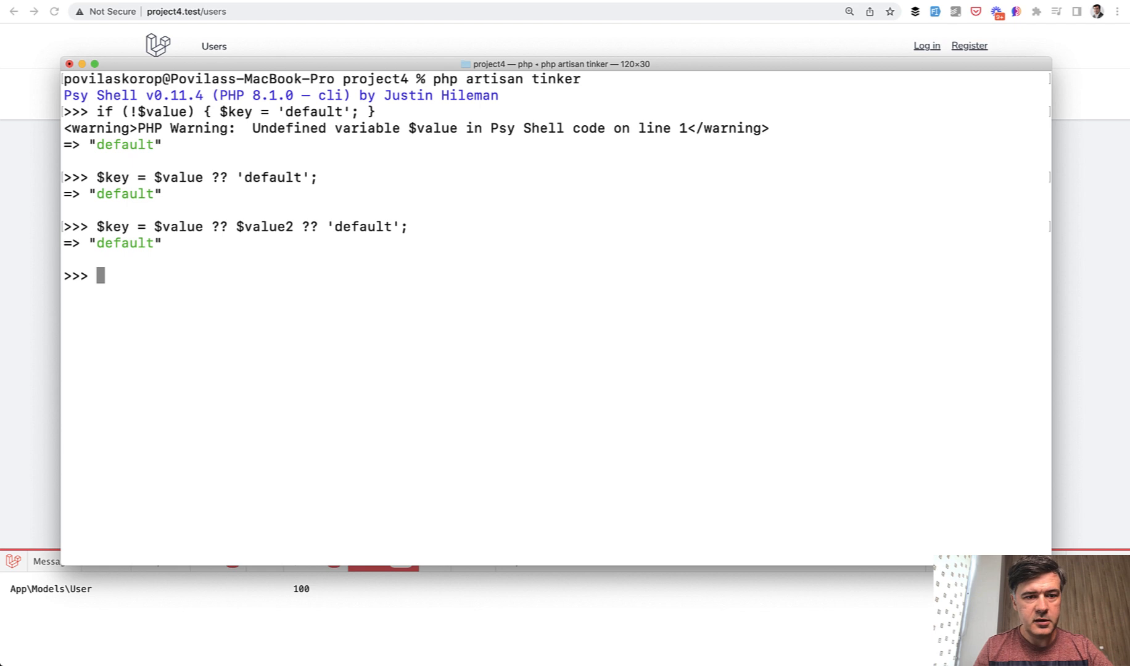
mouse_move(258, 262)
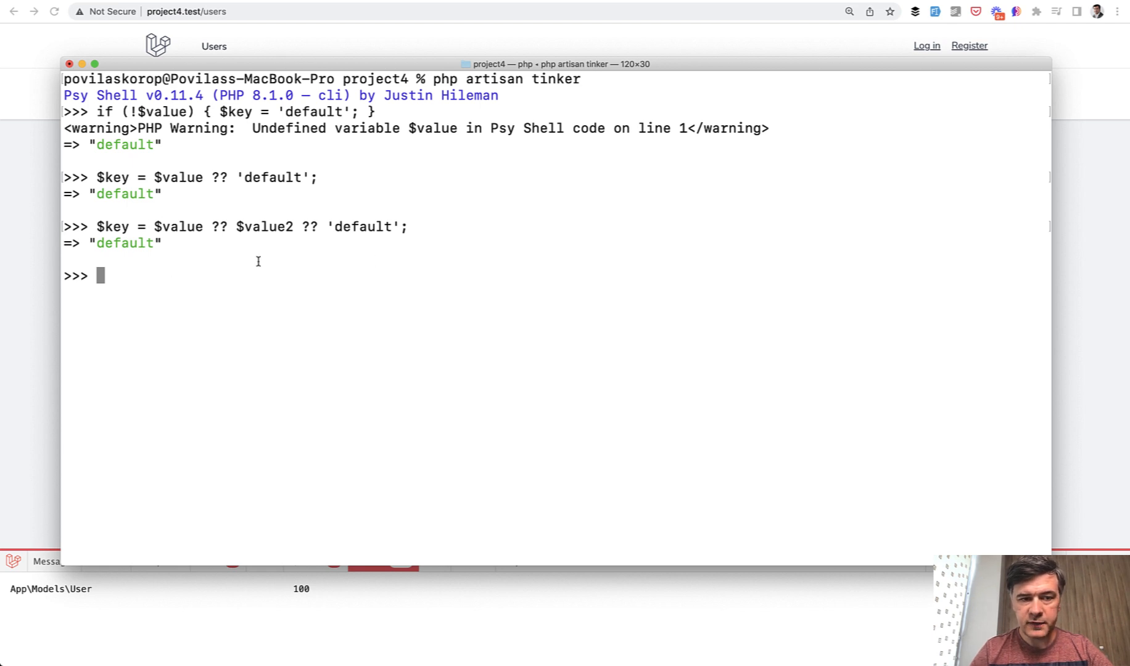
mouse_move(408, 270)
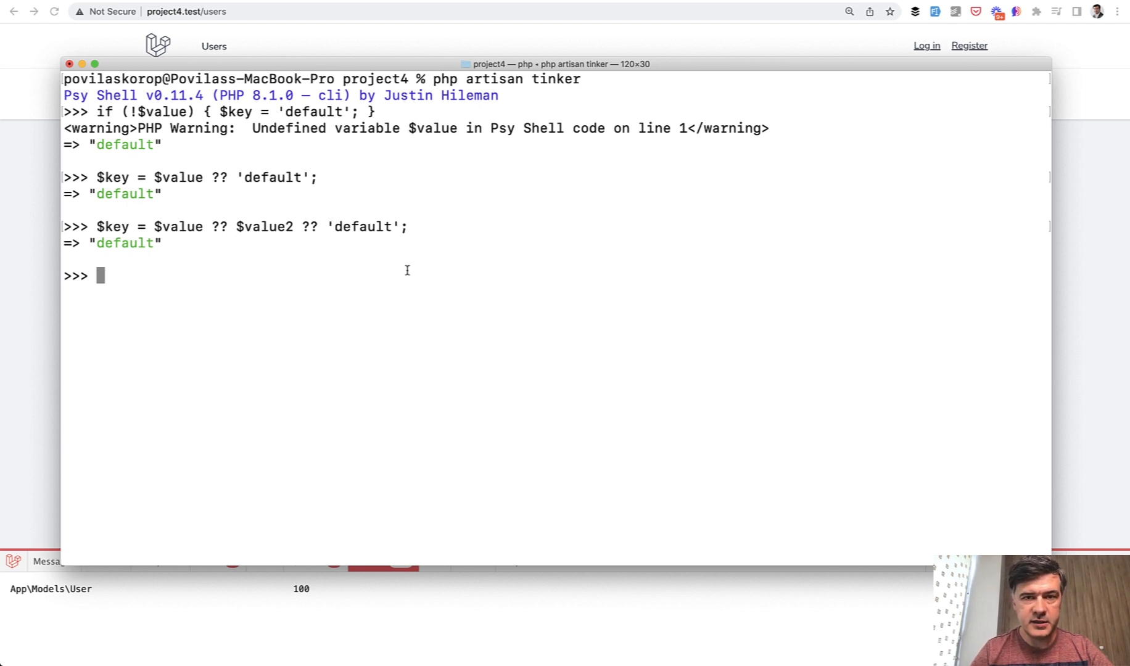
mouse_move(340, 244)
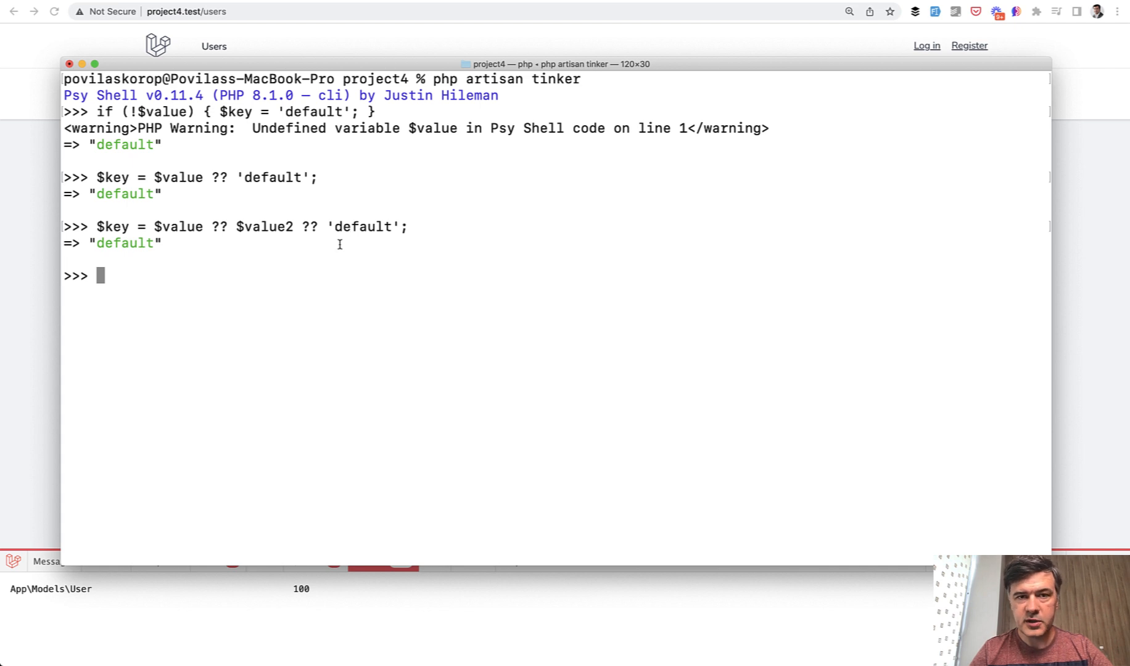
mouse_move(585, 310)
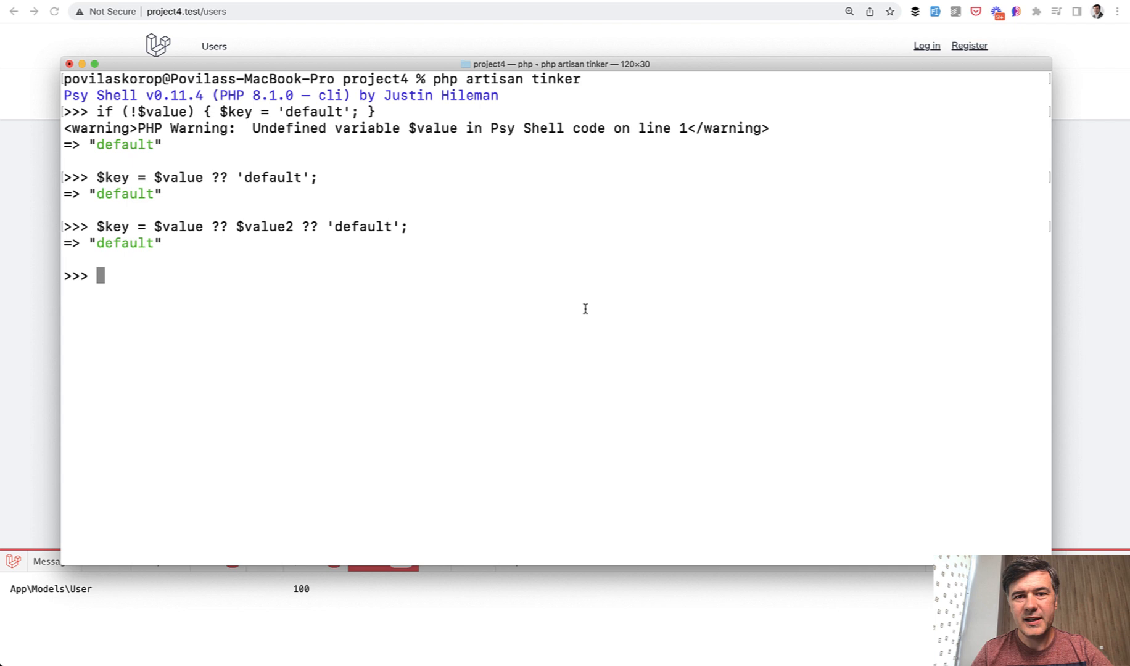
mouse_move(306, 206)
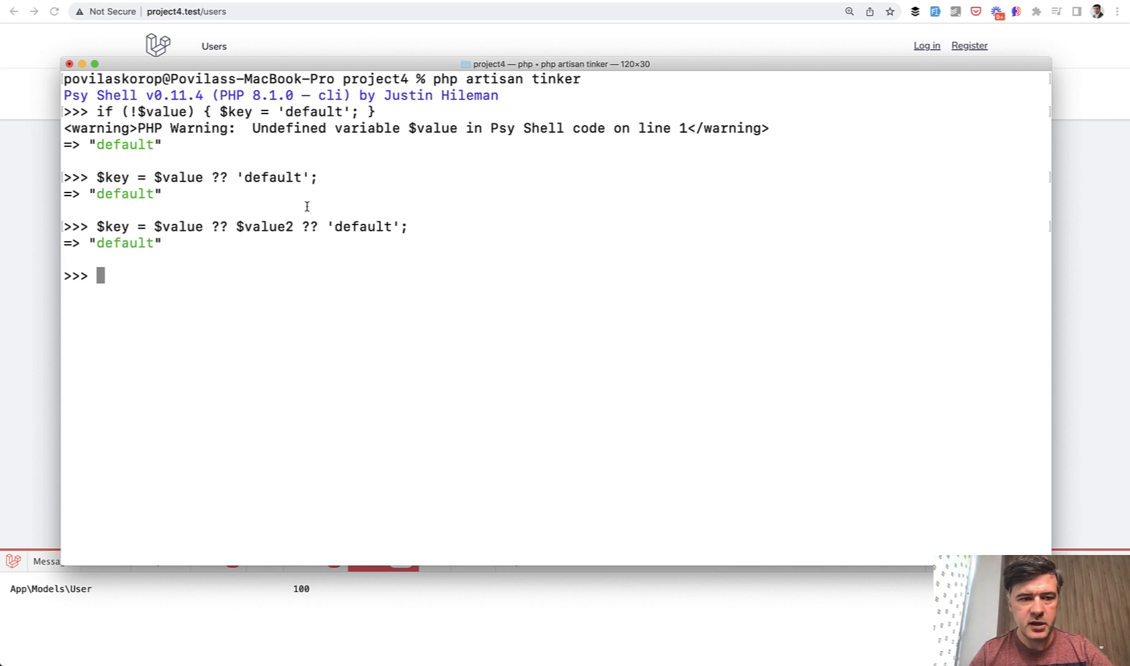
mouse_move(224, 262)
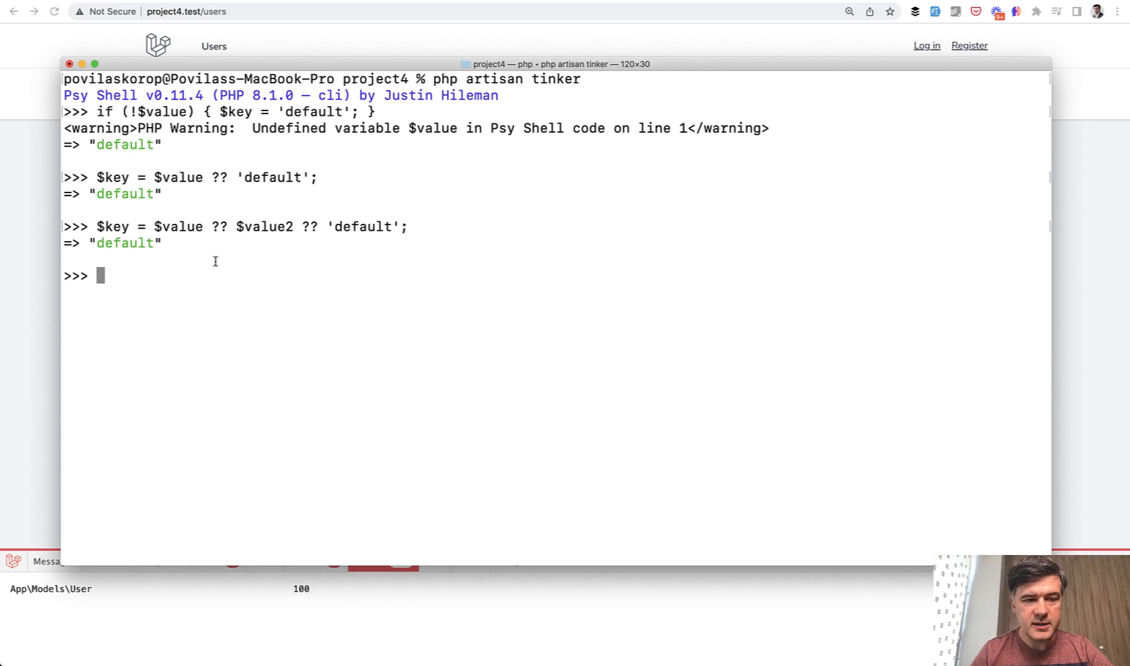
mouse_move(191, 258)
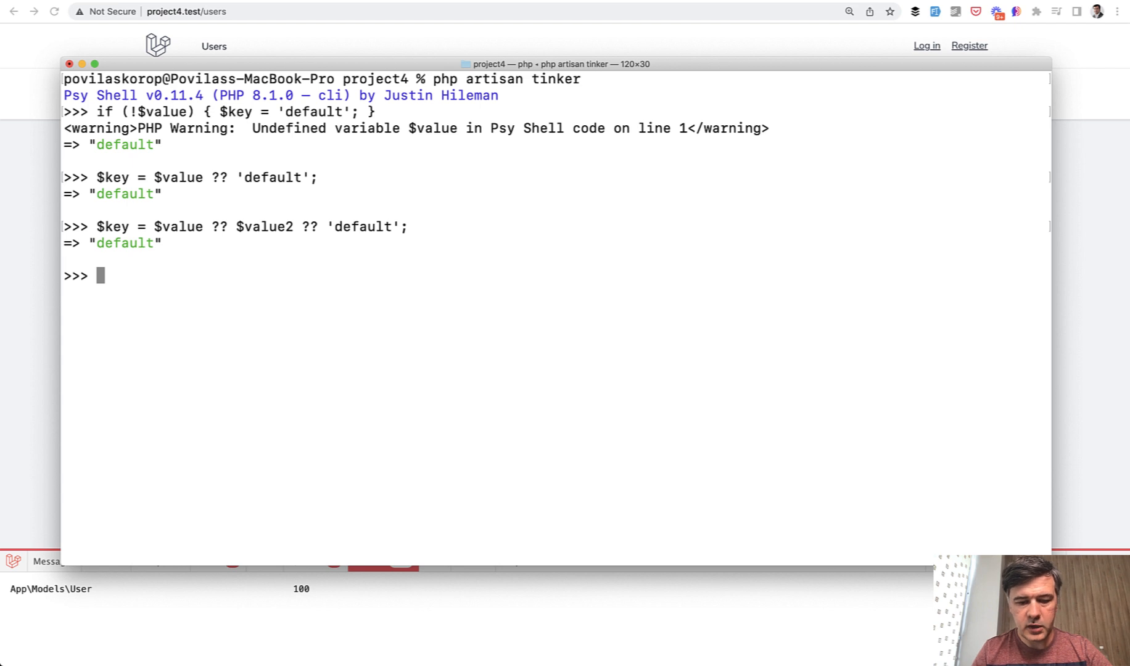
type("$key ??= 'defa")
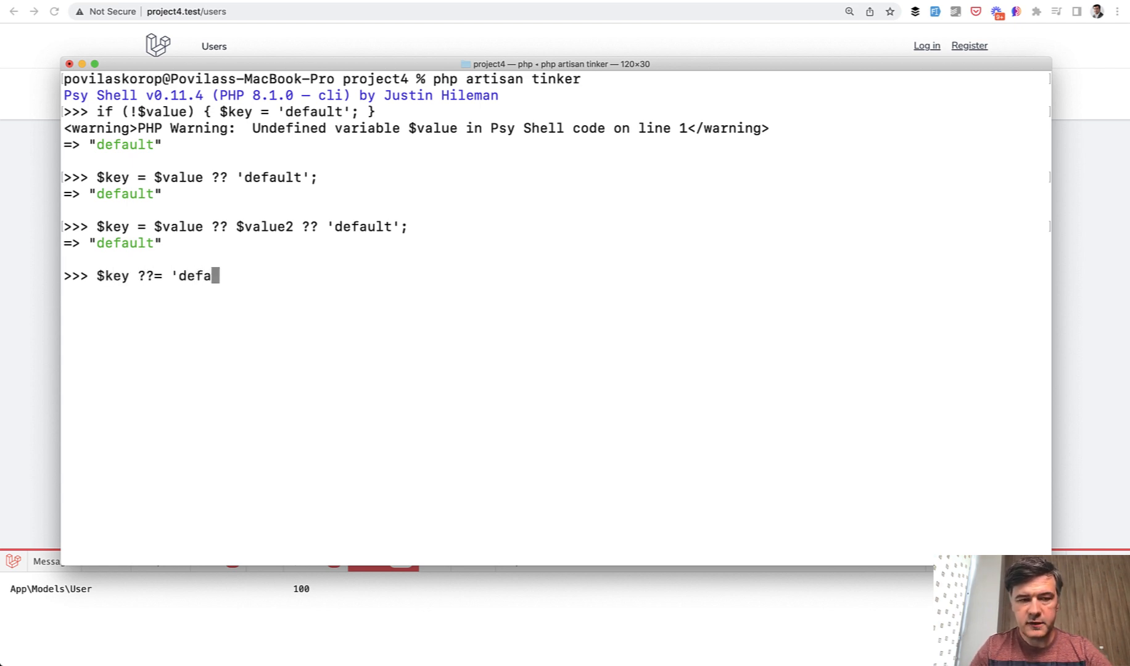
type("ult 2';")
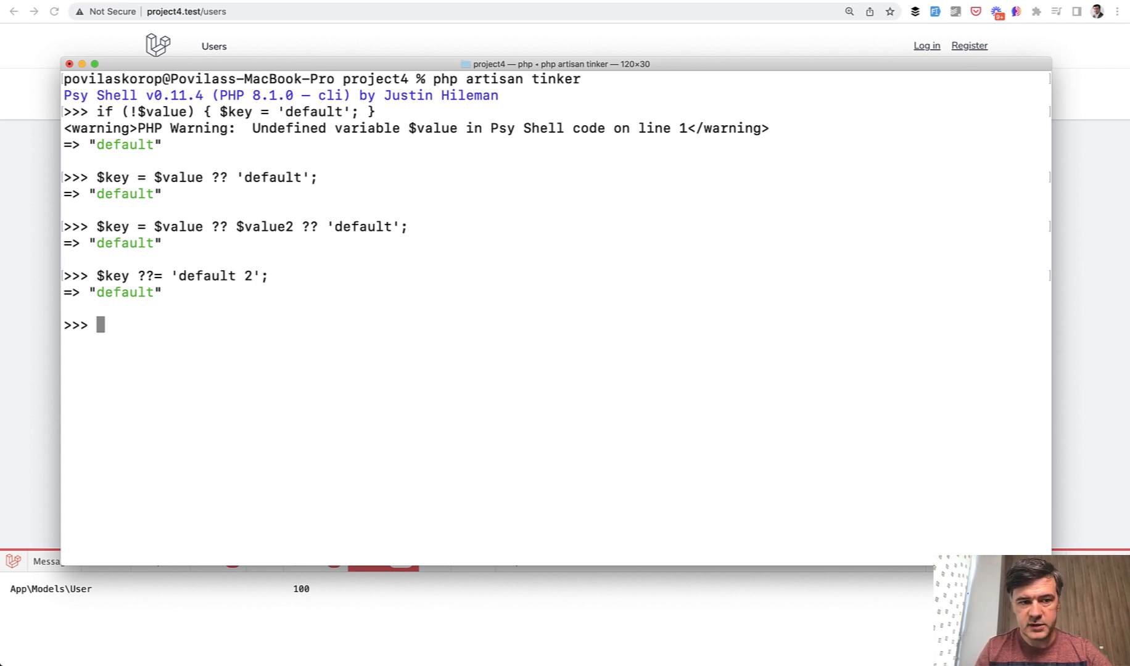
type("$key = null;")
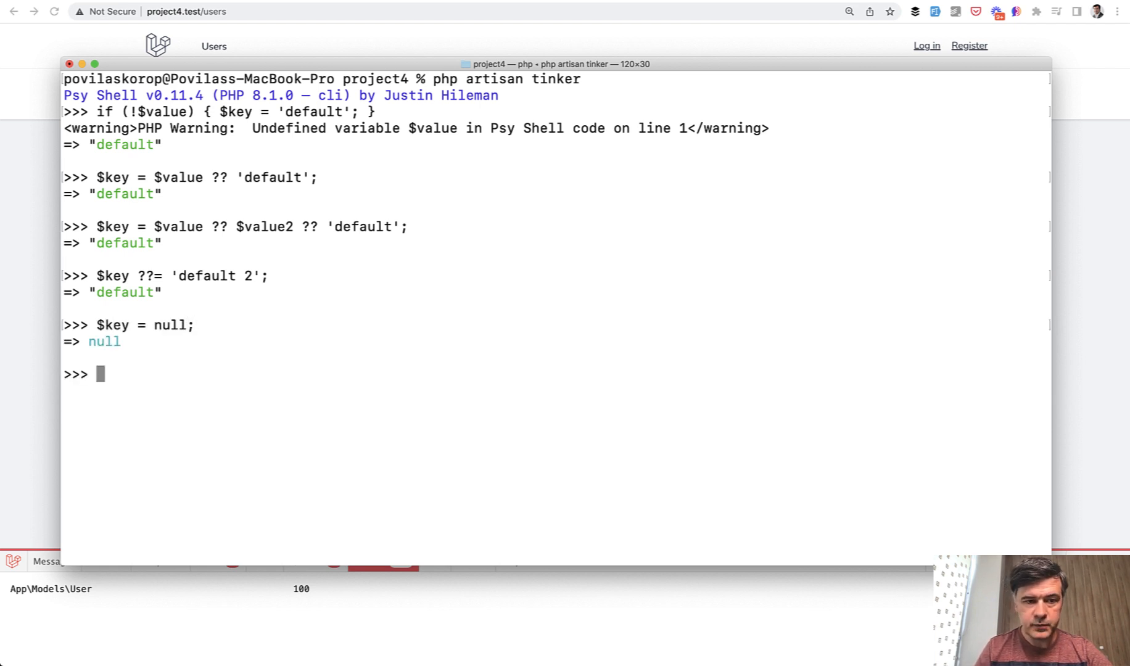
type("$key ??= 'default 2';")
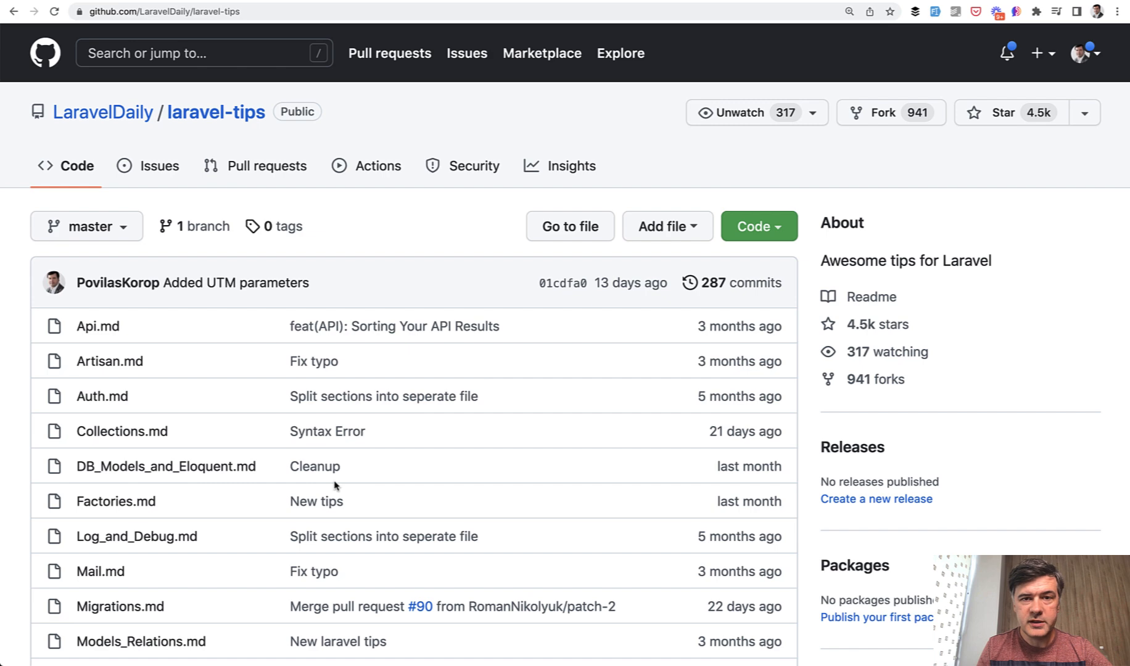
scroll("down", 3)
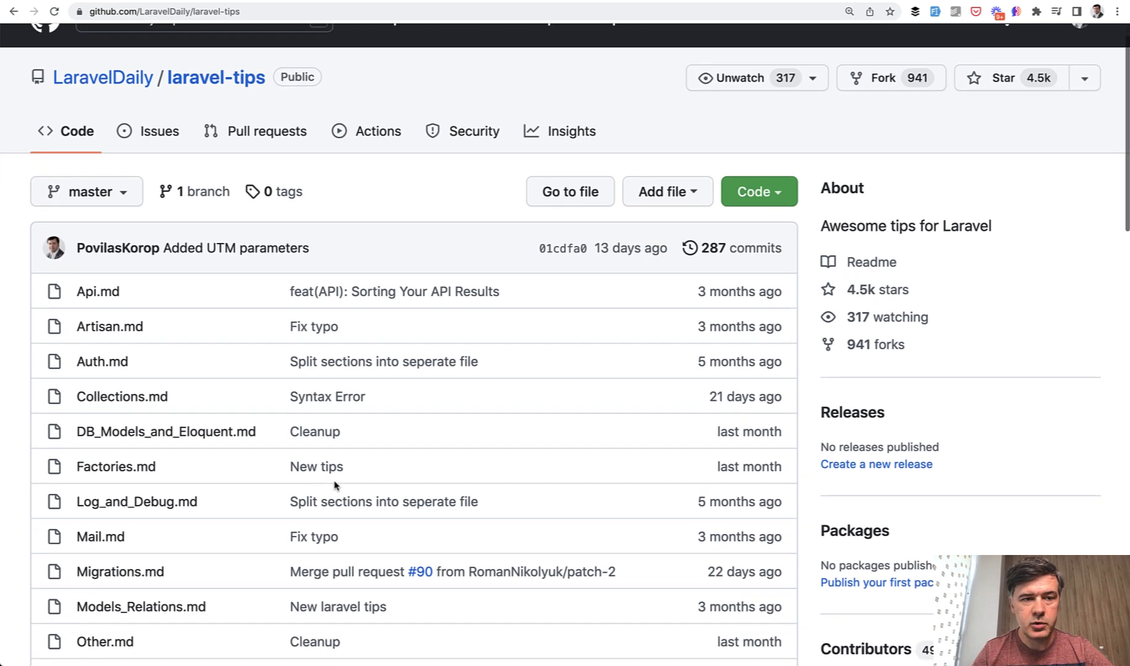
scroll("down", 3)
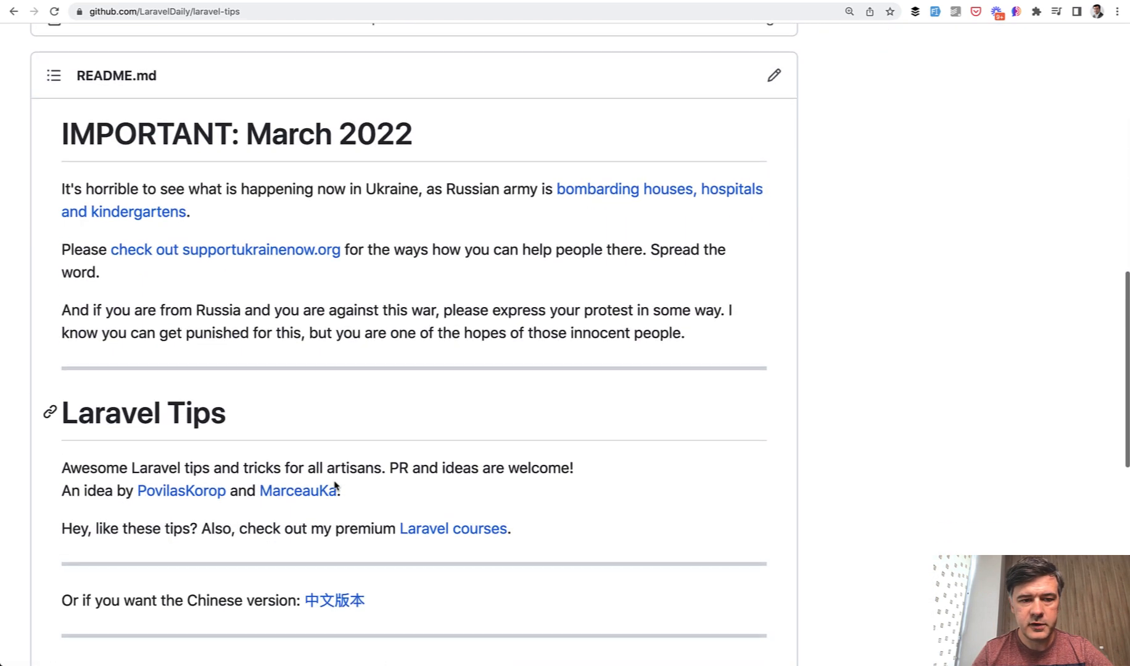
scroll("down", 3)
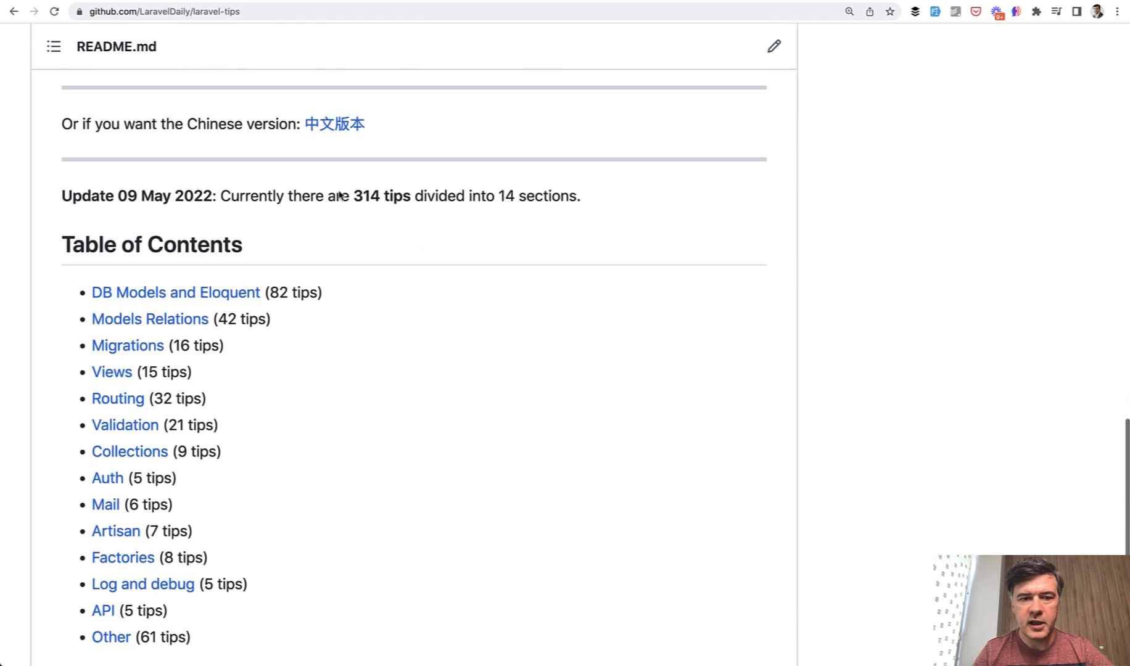
scroll("down", 3)
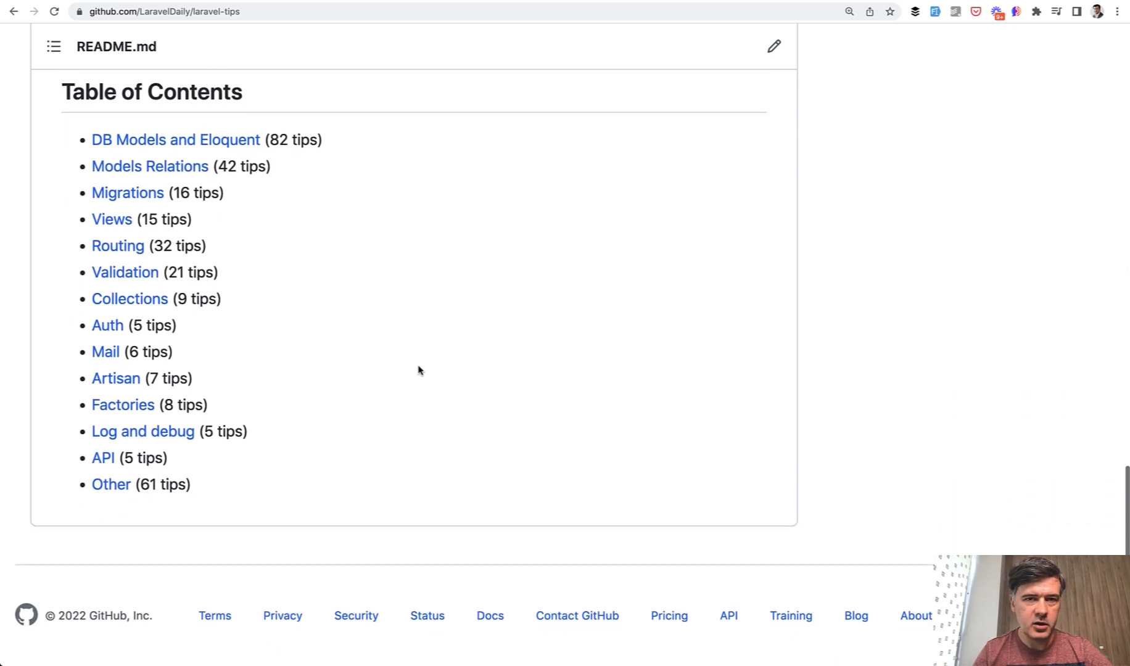